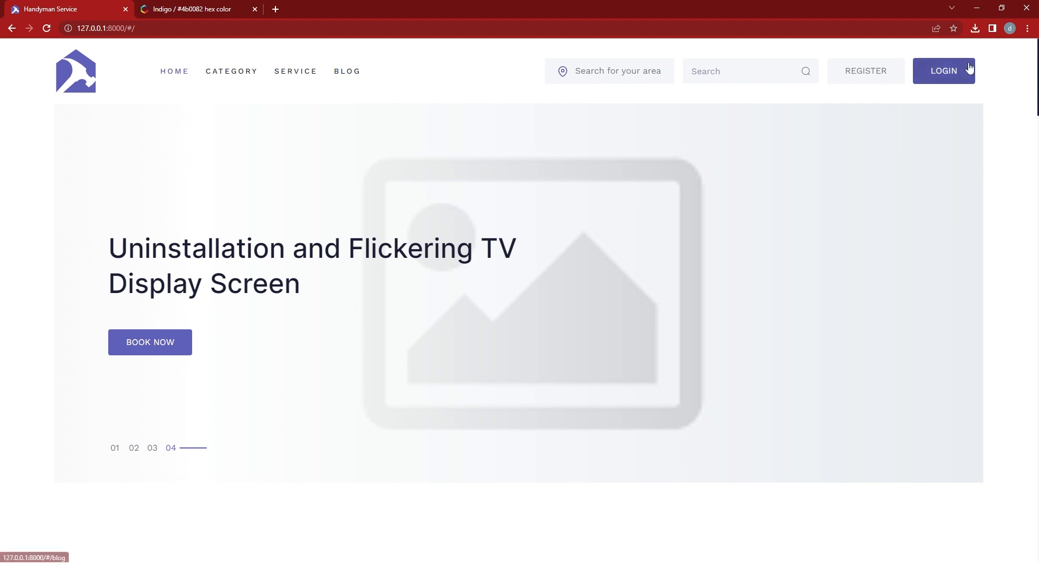
mouse_move(150, 342)
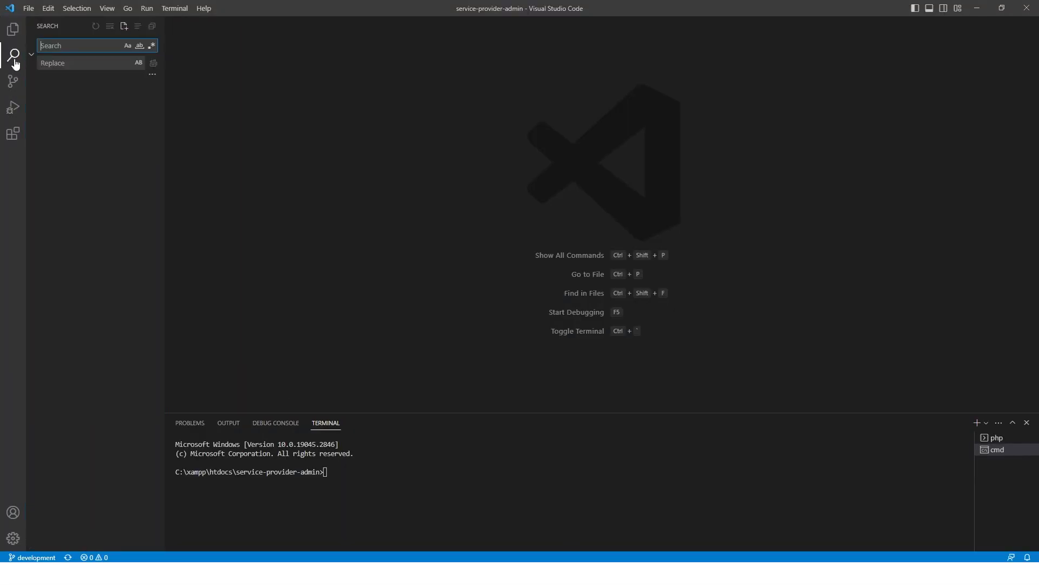
- Replace all 346 #5f60b9 matches across 13 files with #4b0082, confirming the dialog
text(#5f60b9)
click(91, 62)
text(#4b0082)
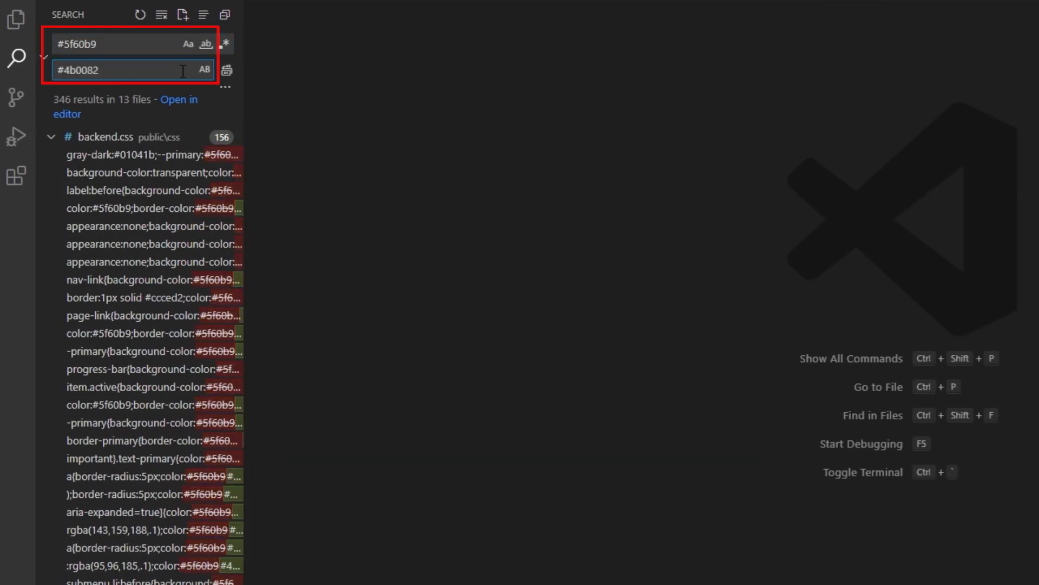
click(227, 69)
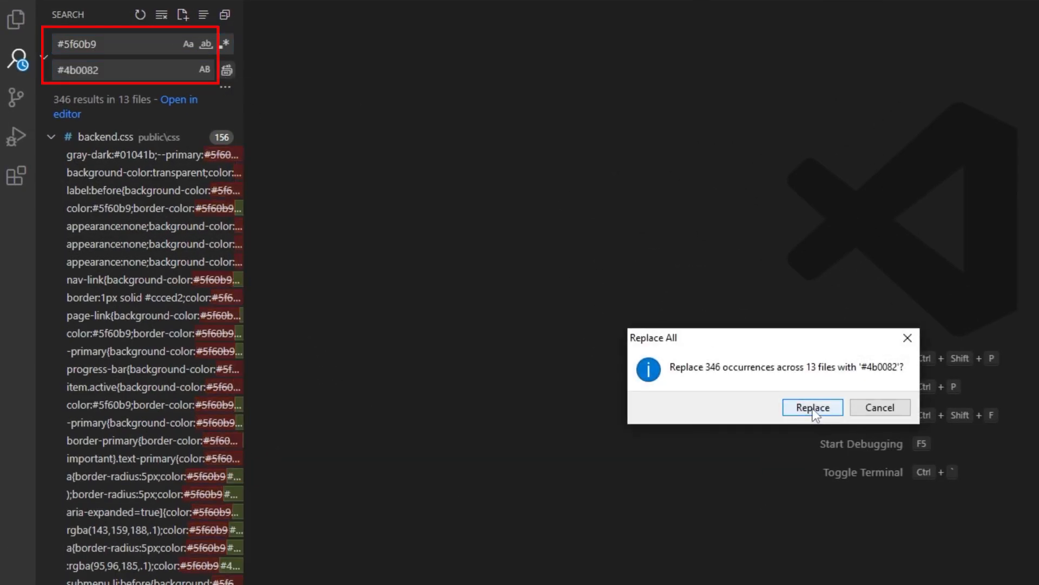
click(811, 407)
text(#51529d)
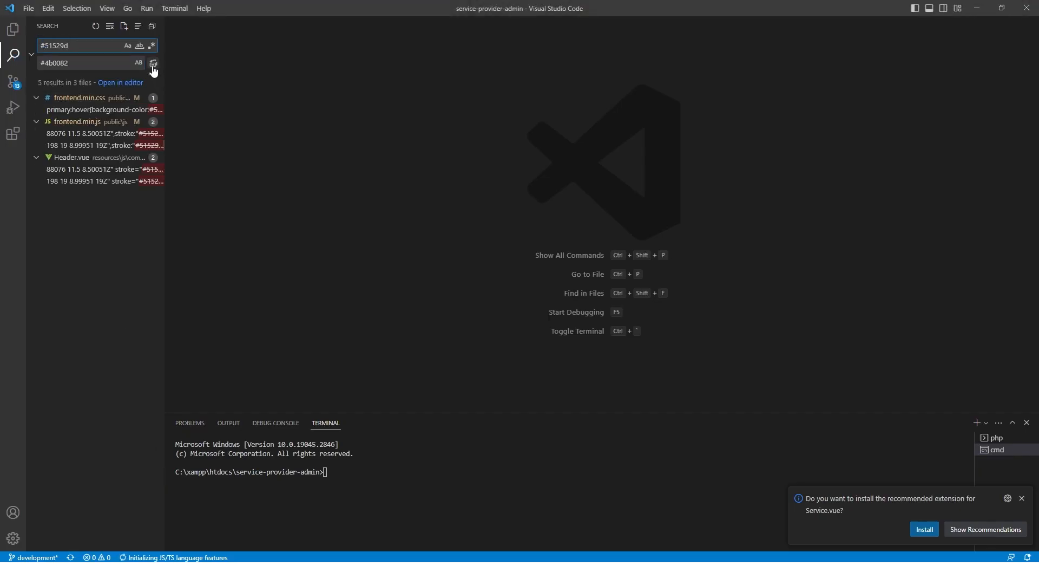
- Replace the five #51529d matches in three files with indigo #4b0082
click(153, 63)
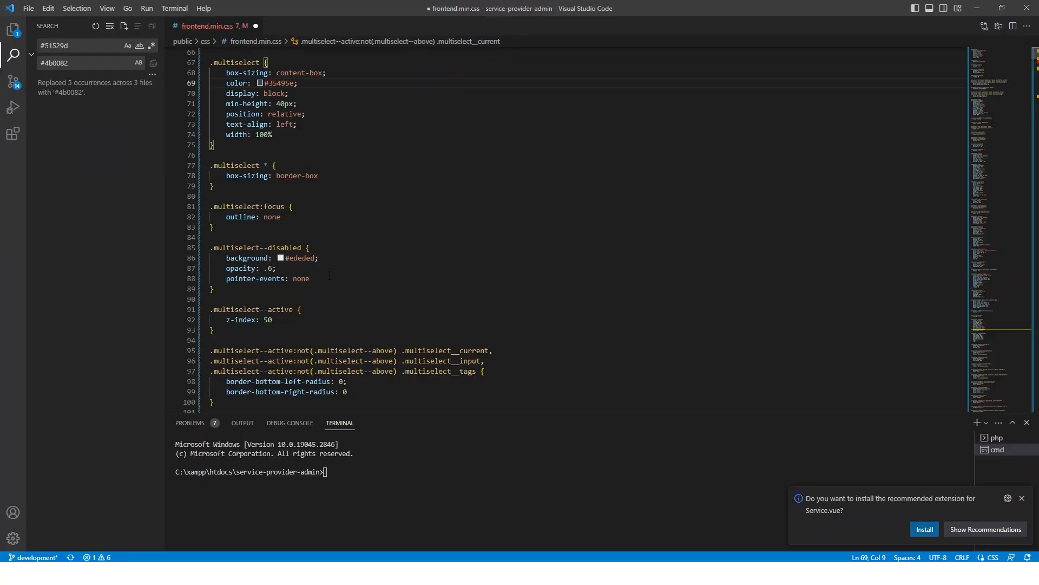
- Replace the six #917AEB matches in two files with #4b0082
text(rot)
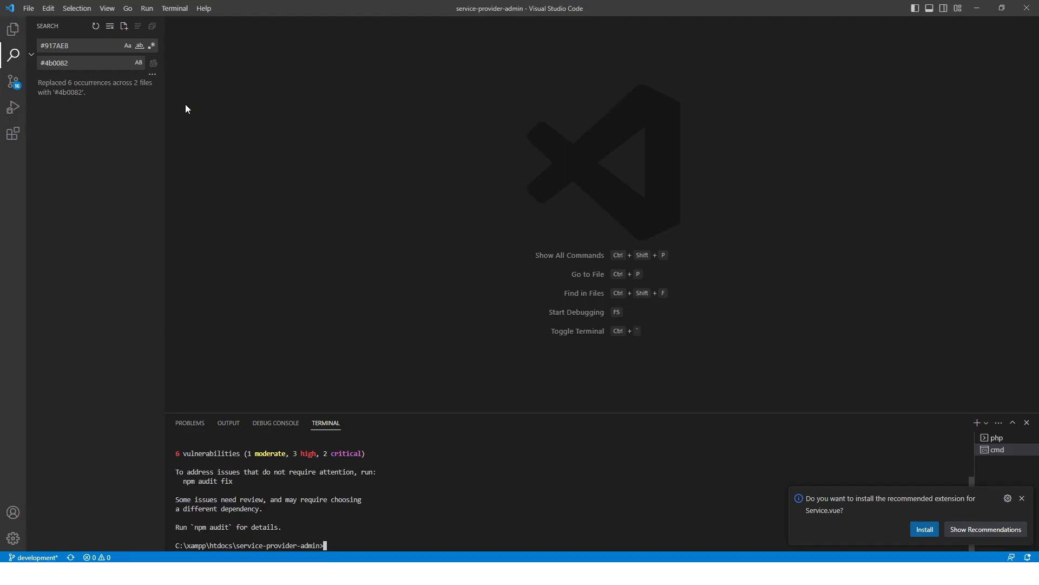
- Review the 19 changed files in Source Control and run 'npm run watch' to recompile
click(13, 81)
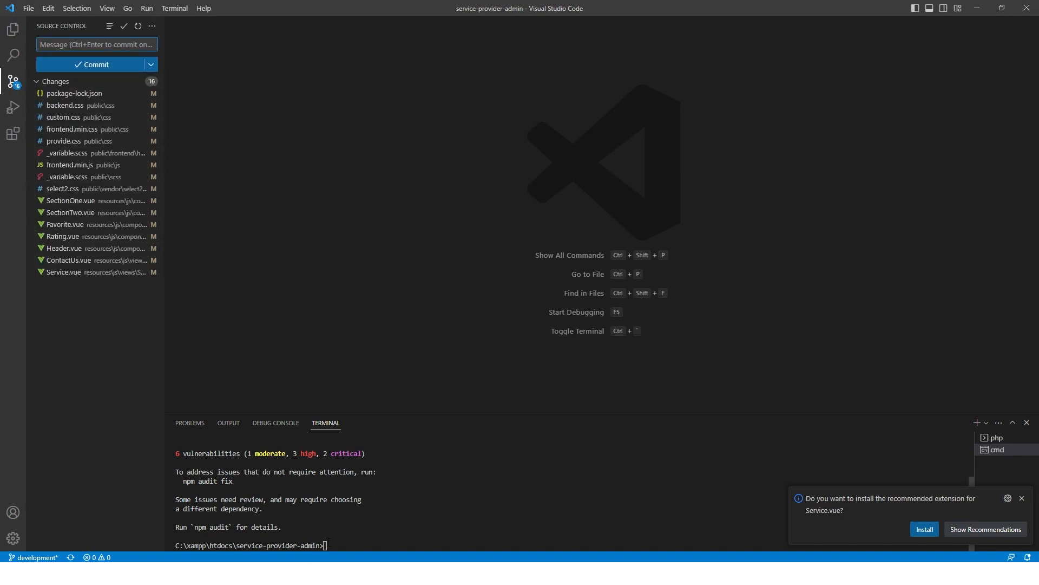
text(npm)
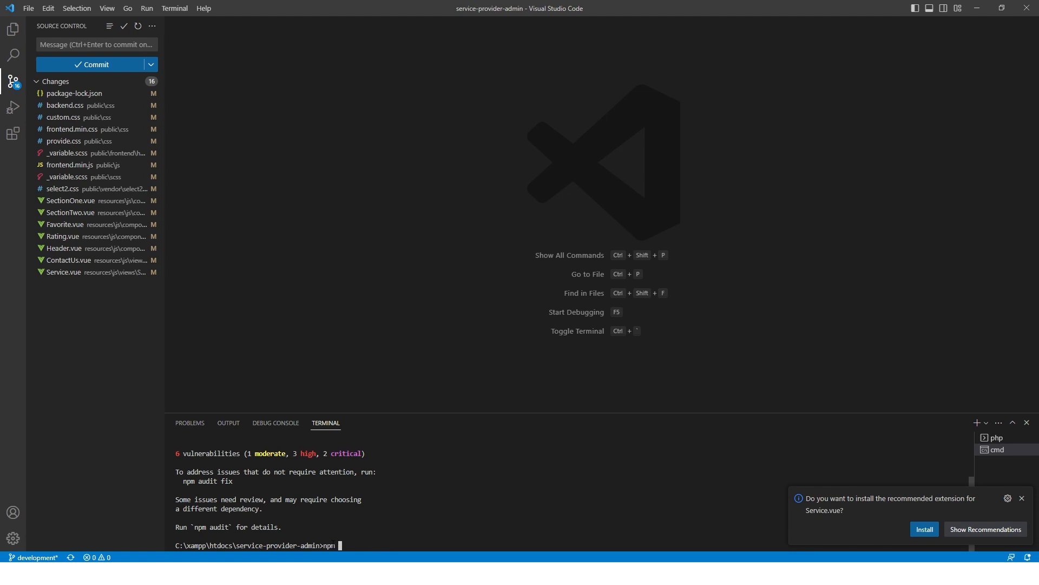
text(run wa)
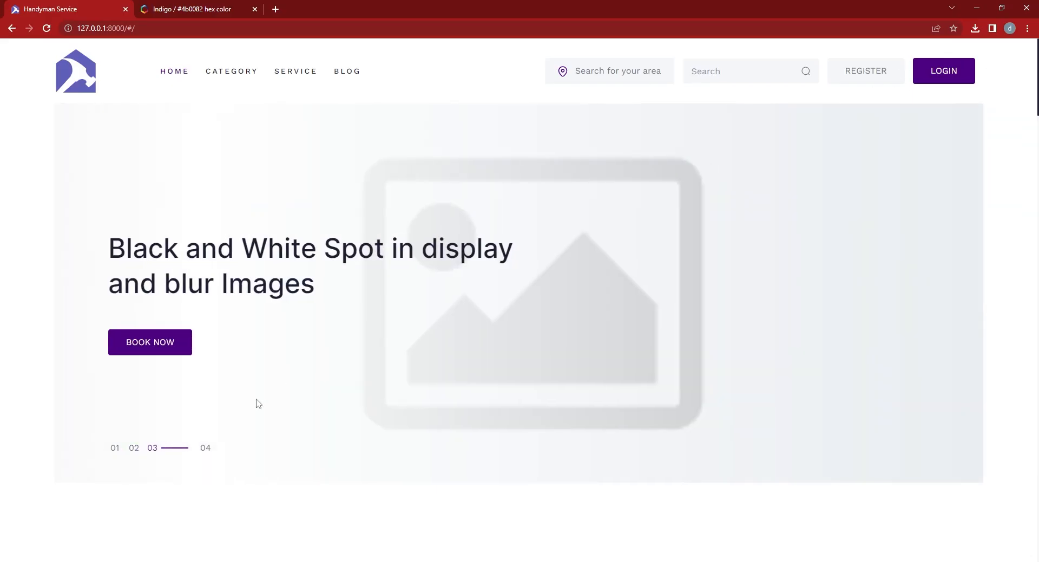
scroll(down, 3)
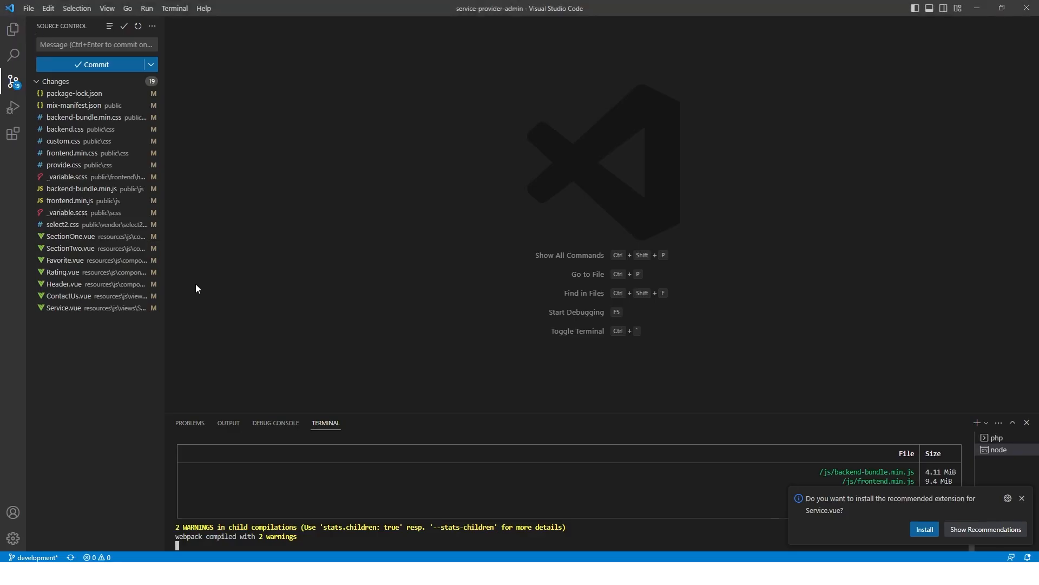
mouse_move(244, 263)
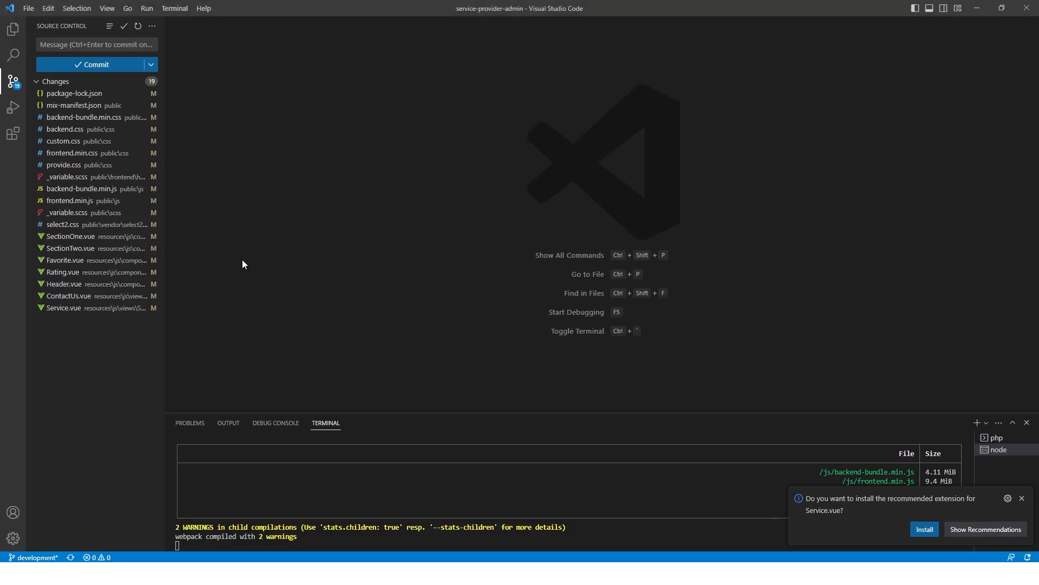
- Open the compiled frontend.min.css via quick open with 'front'
text(front)
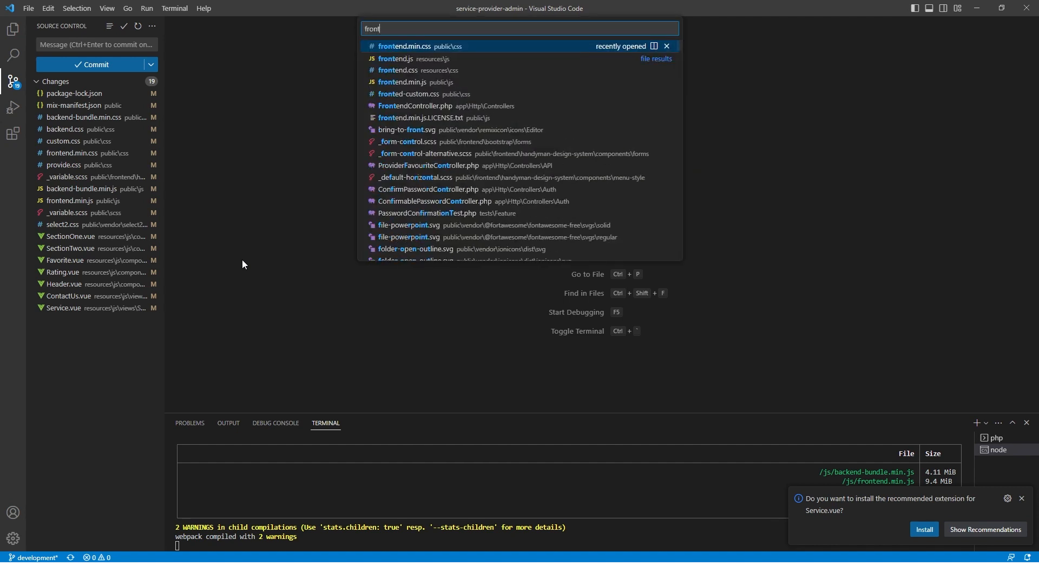
click(405, 47)
text(y)
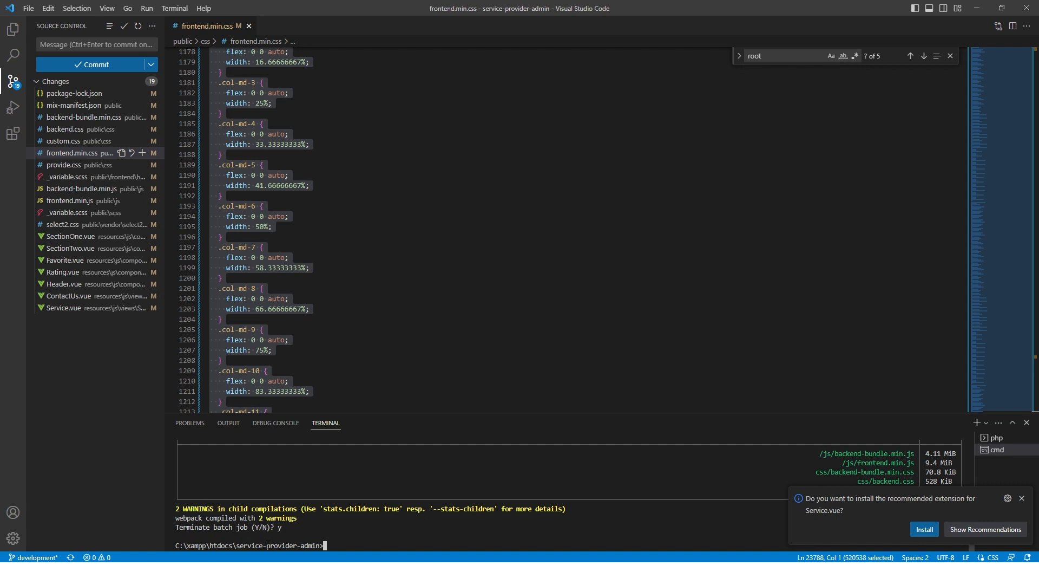
- Rerun 'npm run watch' and scroll through the backend.scss Sass division warnings
text(npm run)
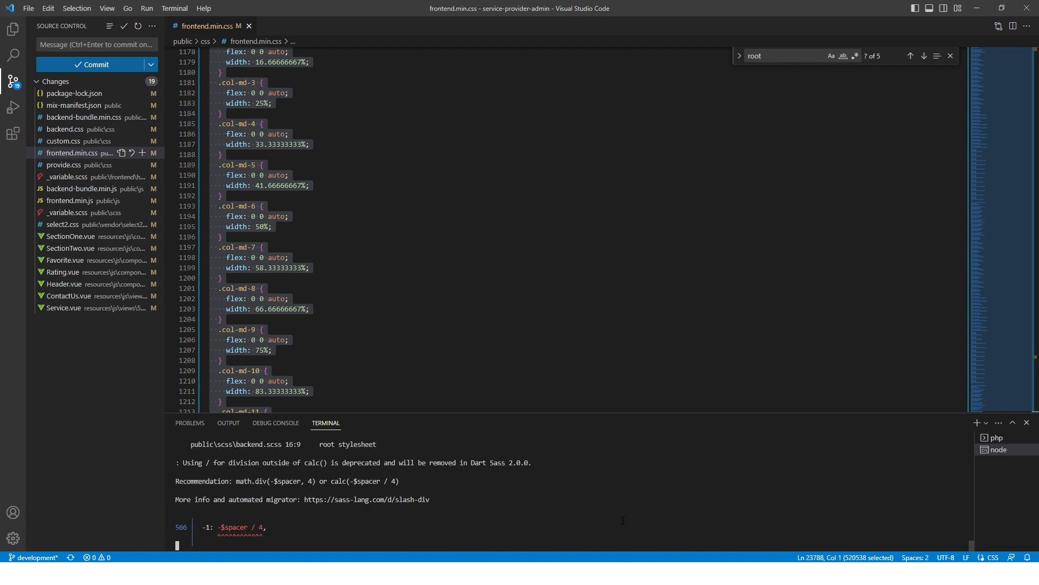
scroll(down, 3)
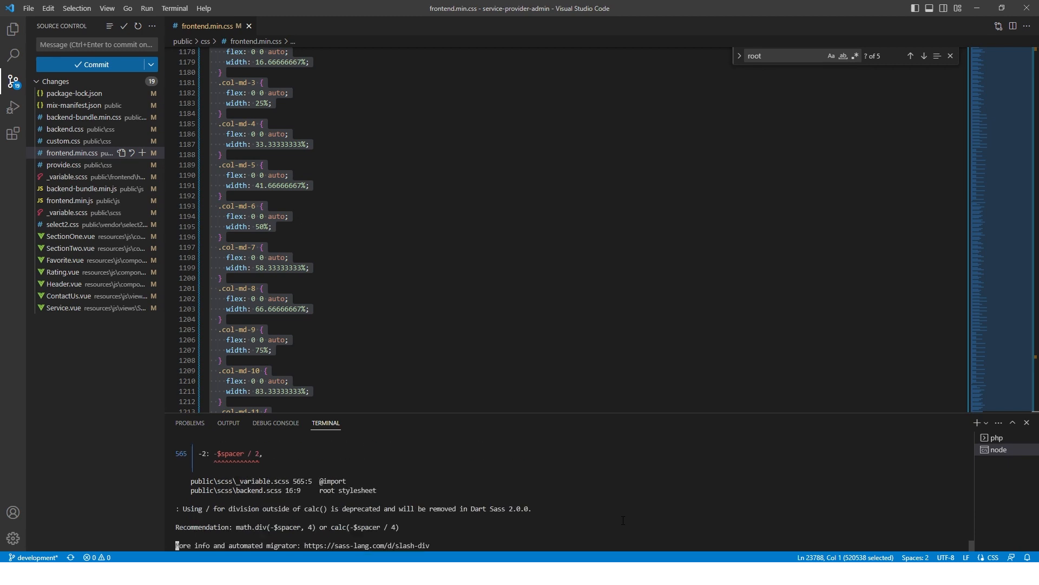